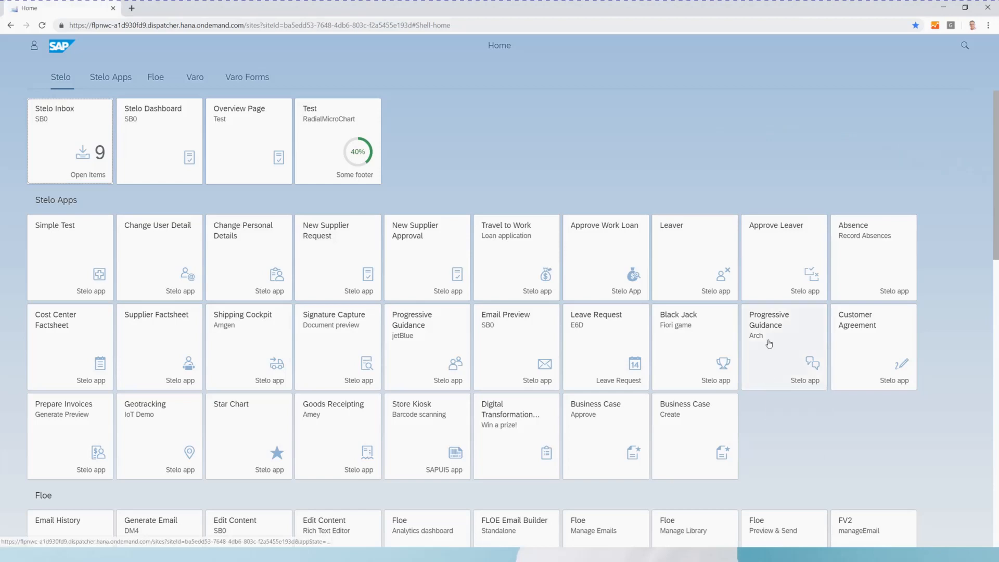
pyautogui.click(784, 346)
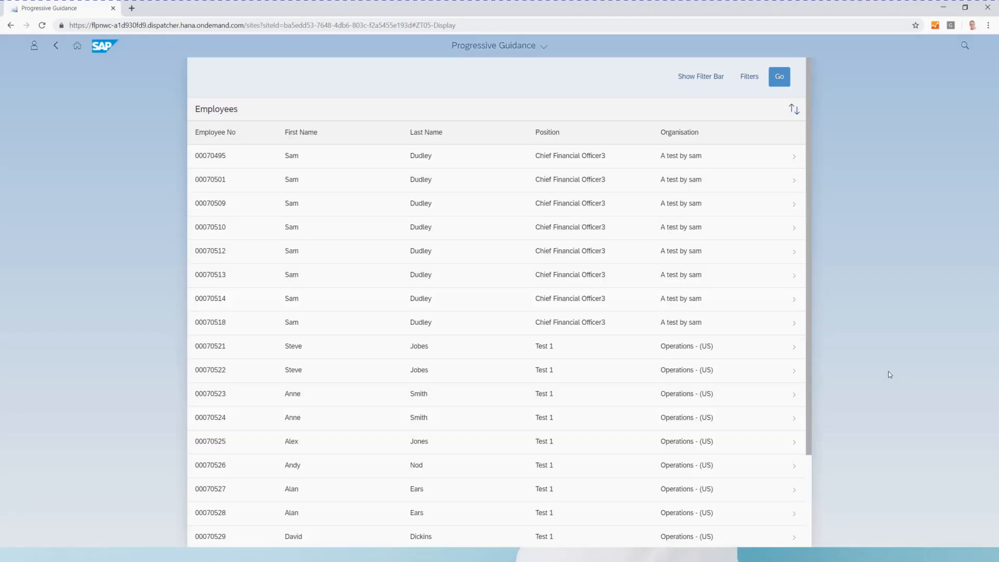
pyautogui.click(420, 179)
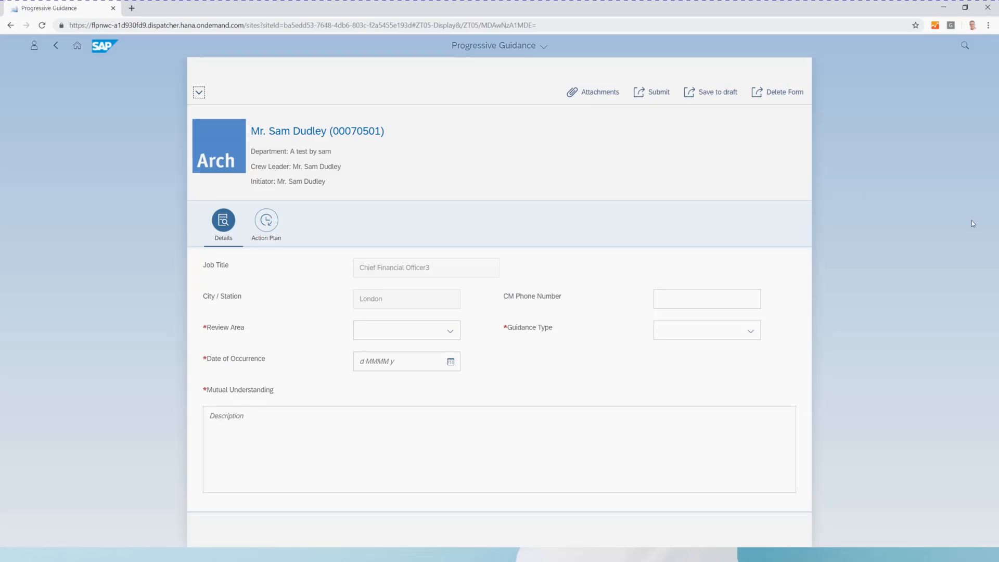
# Enter Safety, 25 July 2019, Initial Guidance and description 'A minor indiscretion', then move to Action Plan
pyautogui.click(449, 331)
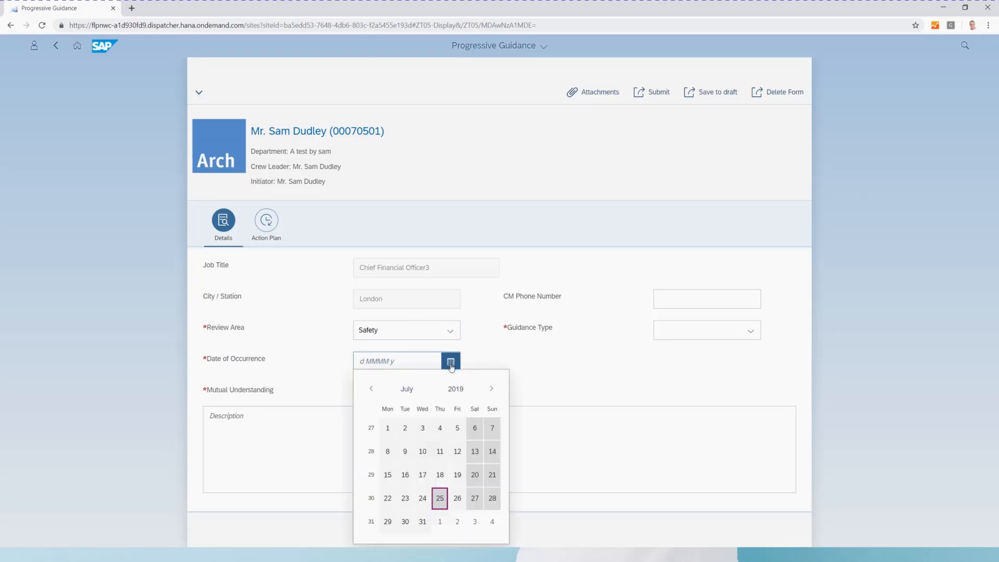
pyautogui.click(439, 498)
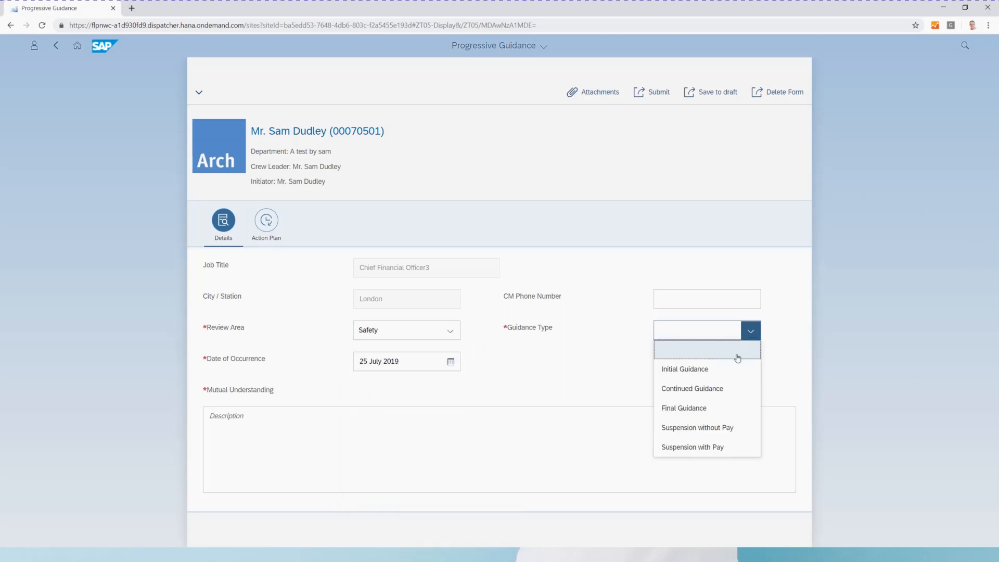
pyautogui.click(685, 369)
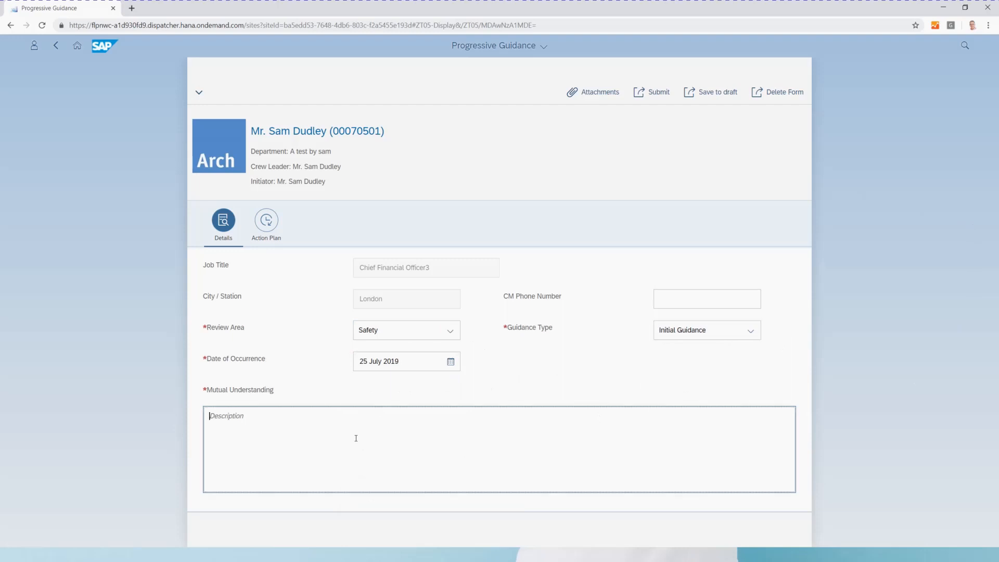
pyautogui.write('A min')
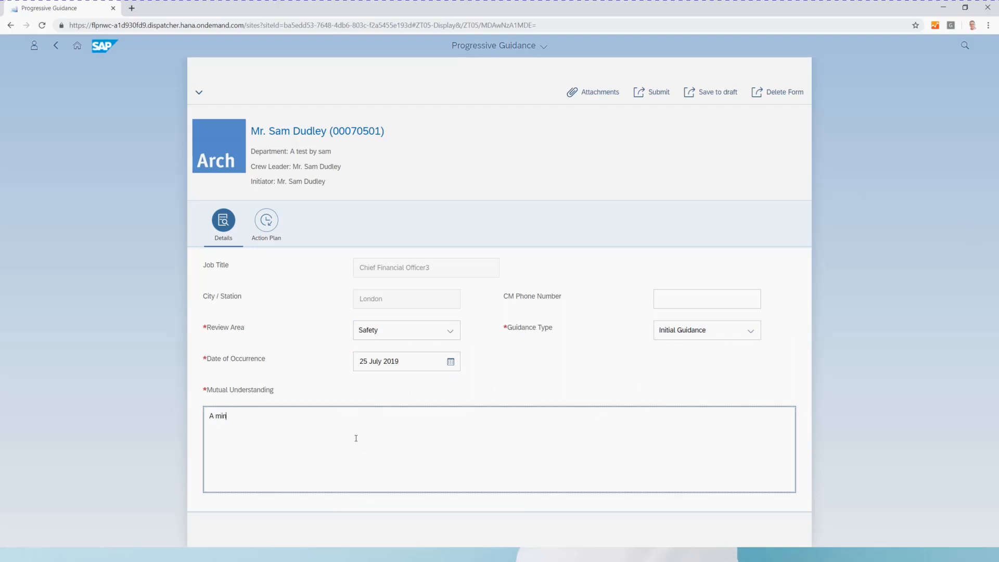
pyautogui.write('nor ind')
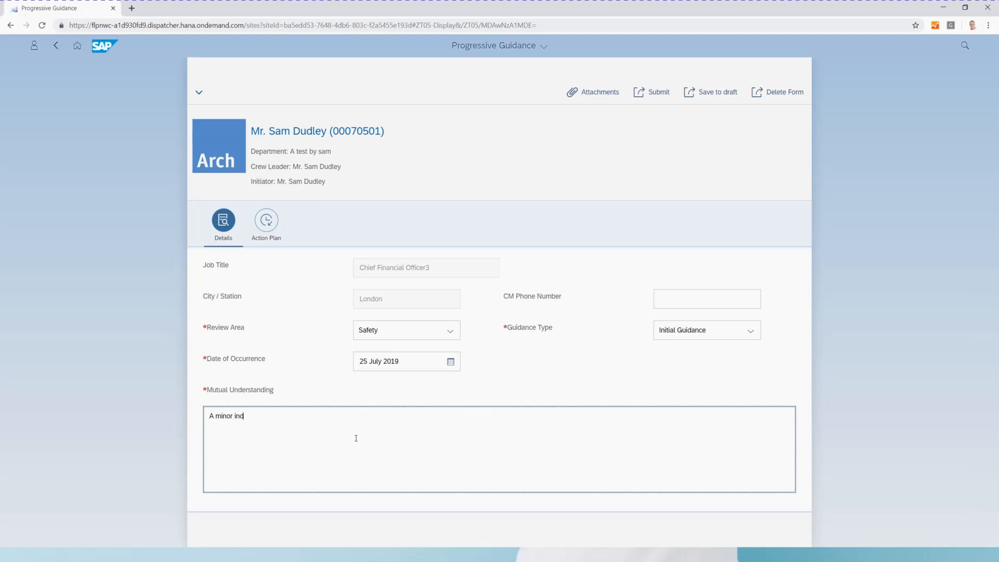
pyautogui.write('iscretion')
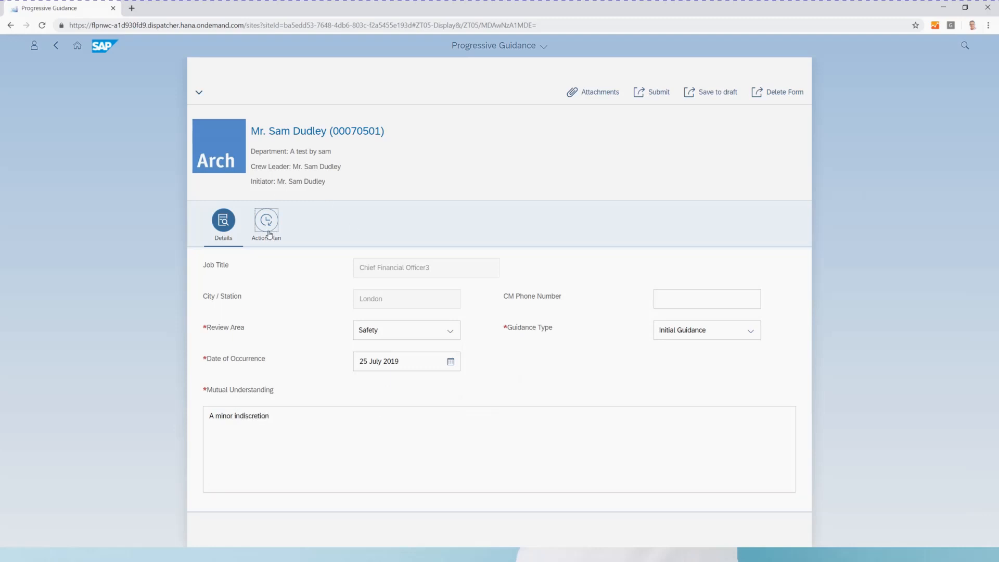
pyautogui.click(265, 222)
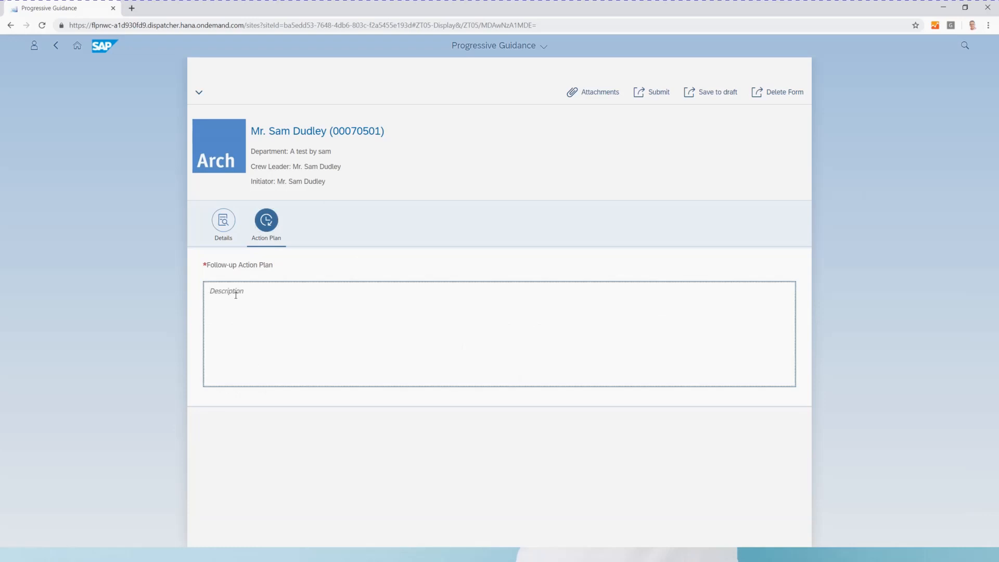
# Enter 'Meeting tomorrow 9am' as the follow-up action plan description
pyautogui.write('Meeting tomorrow 9')
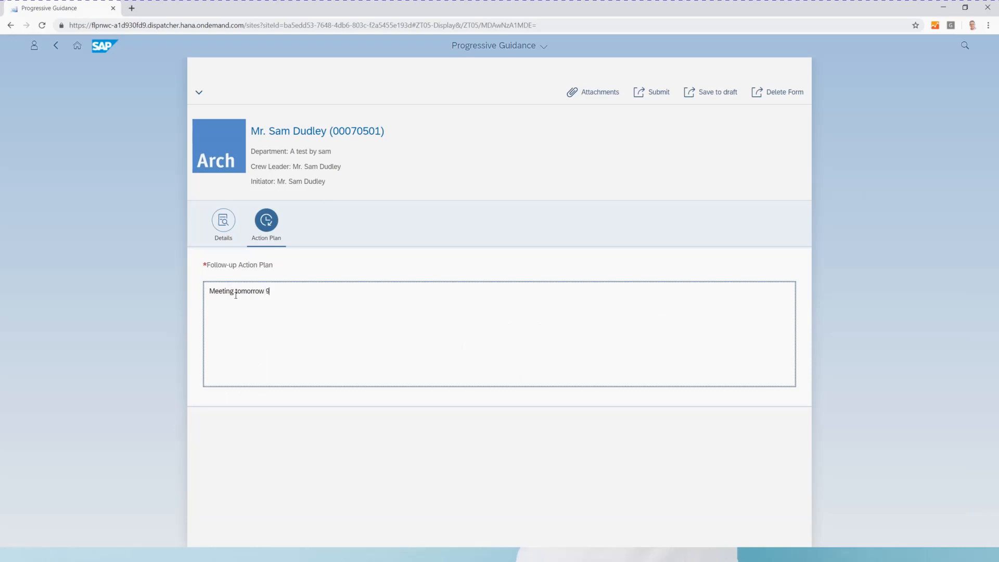
pyautogui.write('am')
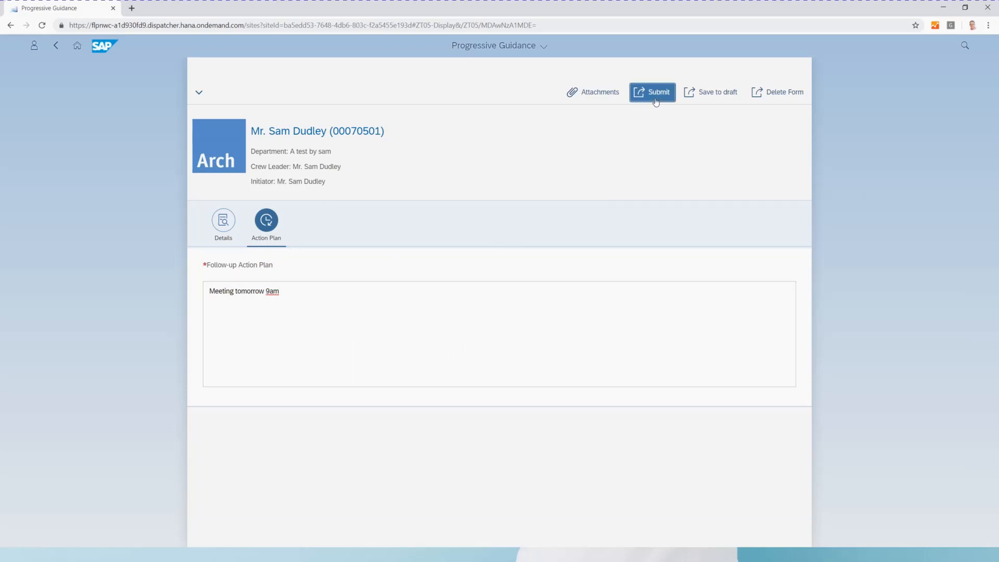
# Submit the guidance form and acknowledge the Success confirmation
pyautogui.click(651, 91)
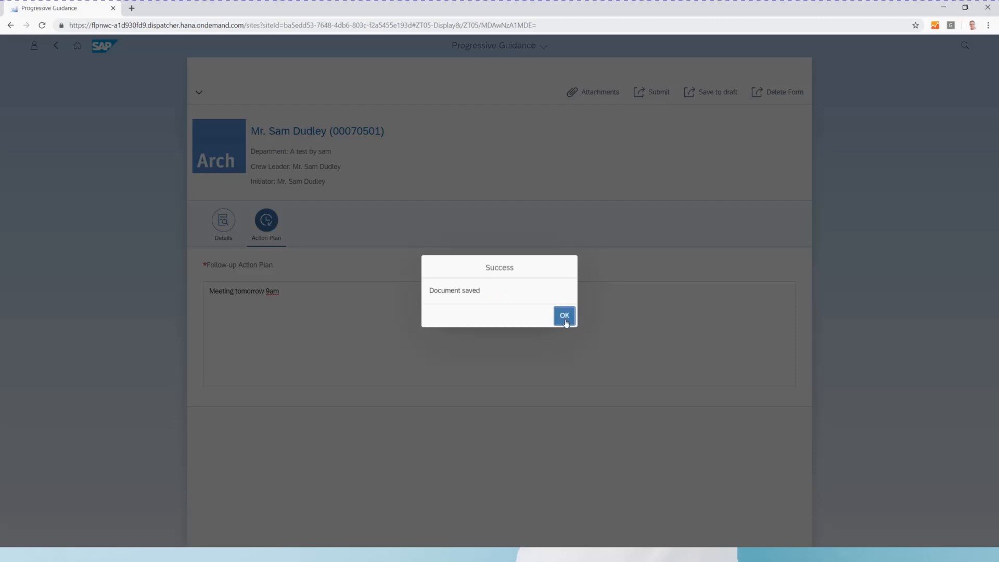
pyautogui.click(563, 315)
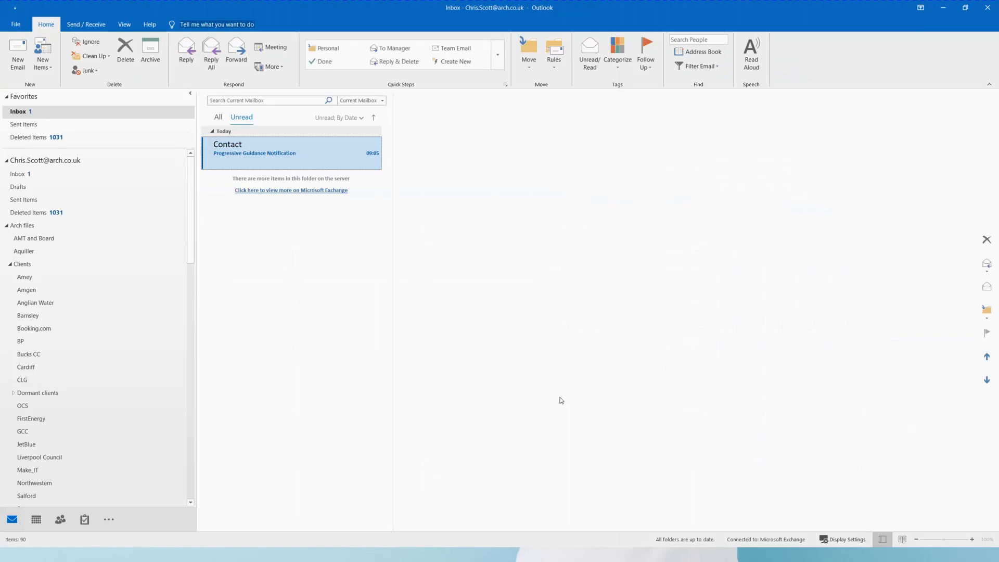
pyautogui.click(291, 149)
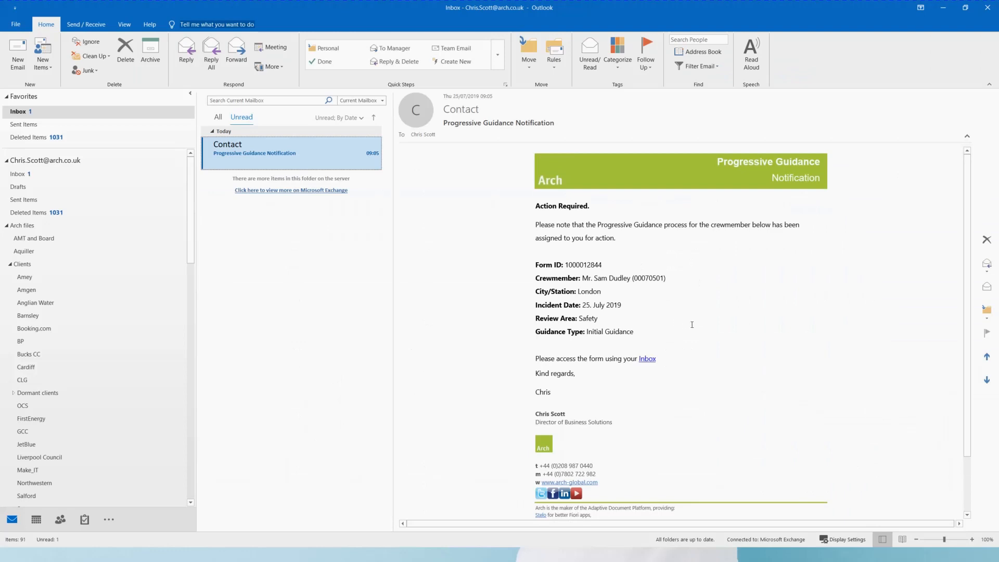
pyautogui.moveTo(795, 324)
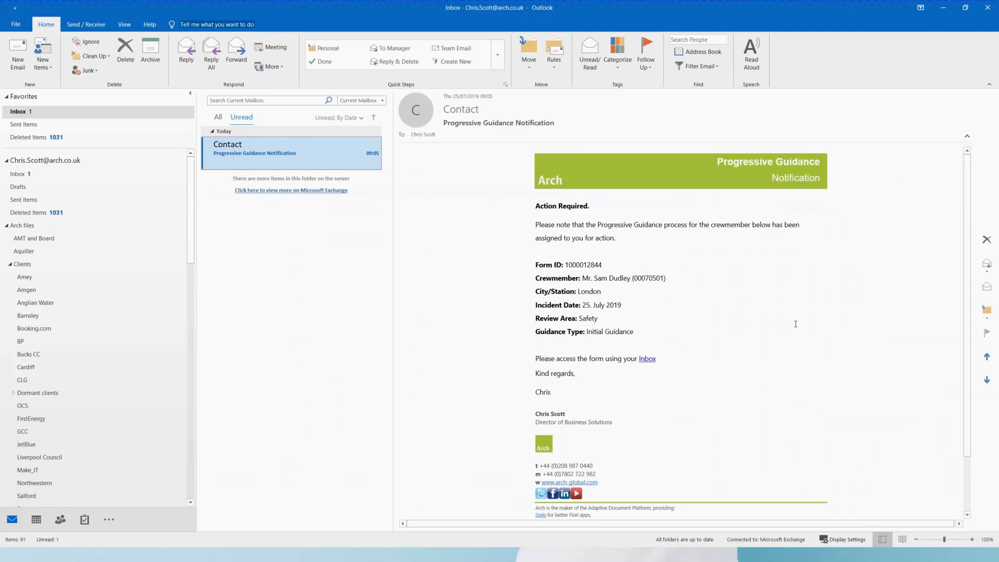